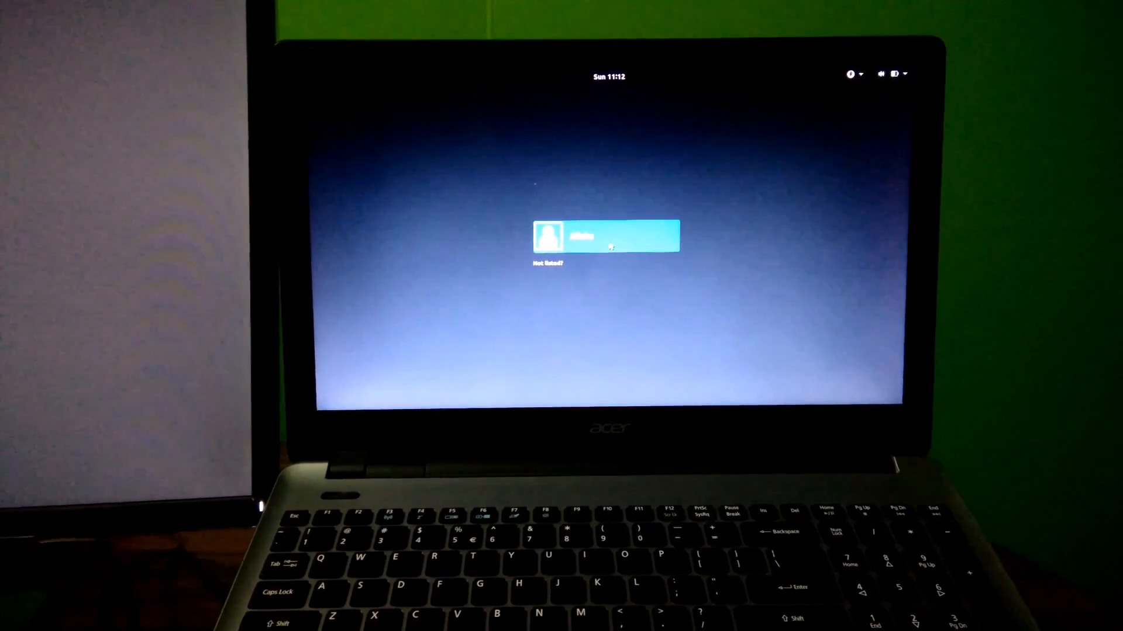
- Sign in to the laptop's only user account with its password to start the desktop session
click(604, 236)
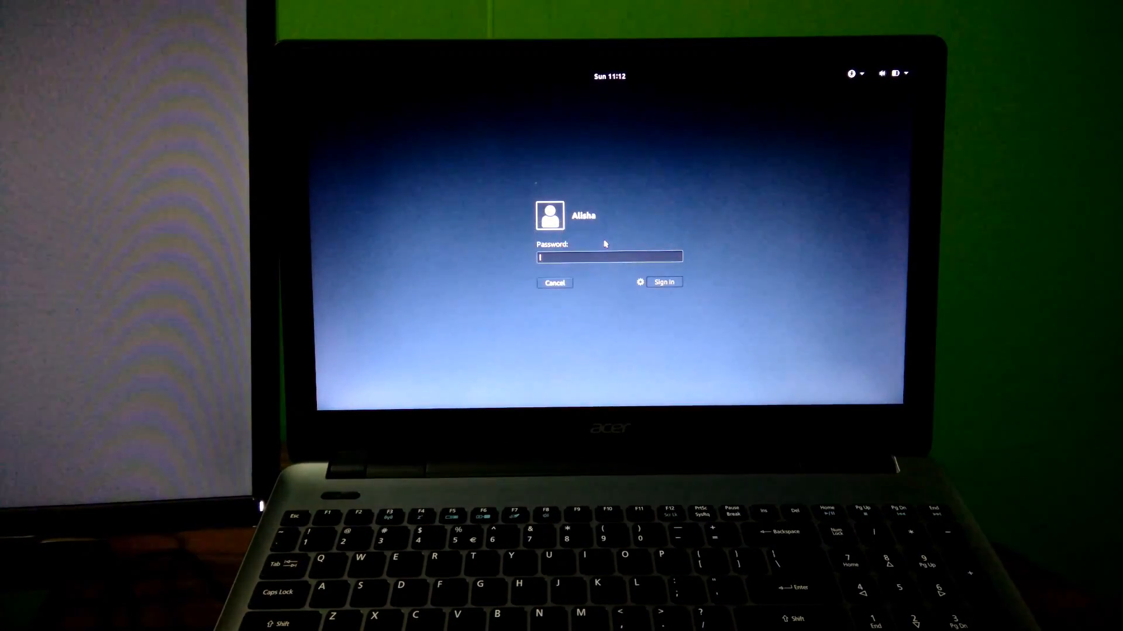
text(password)
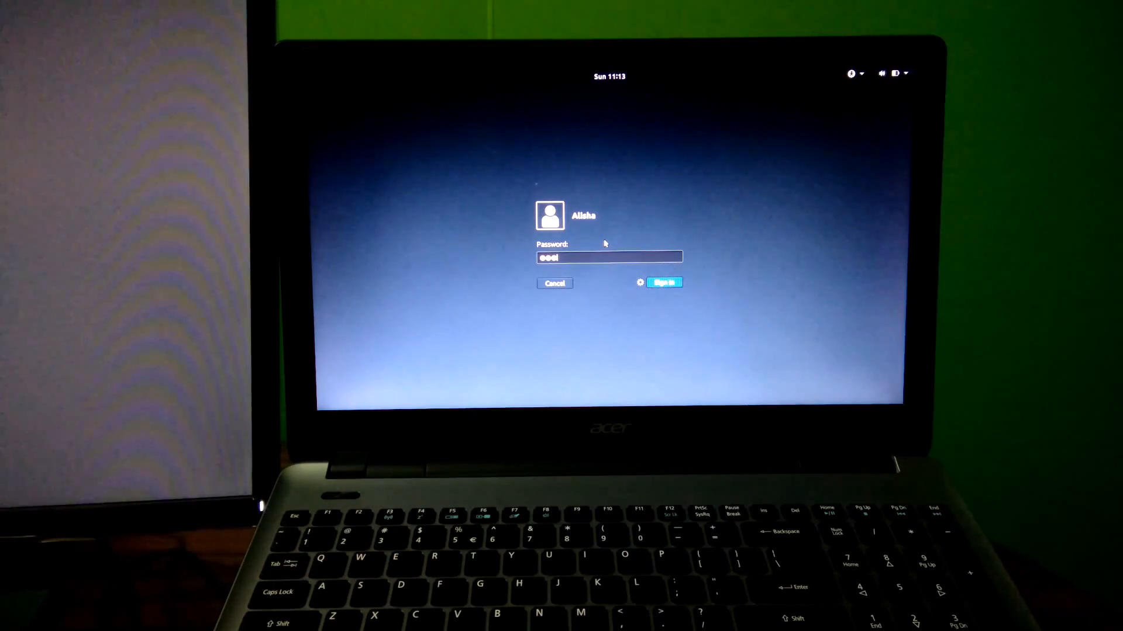
click(663, 282)
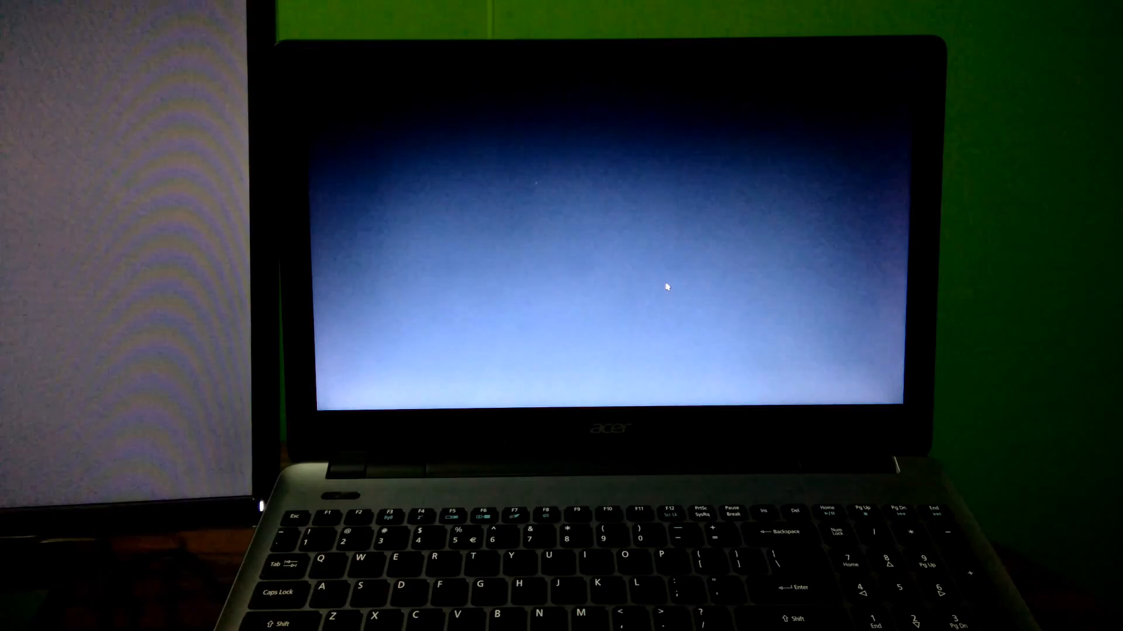
mouse_move(610, 246)
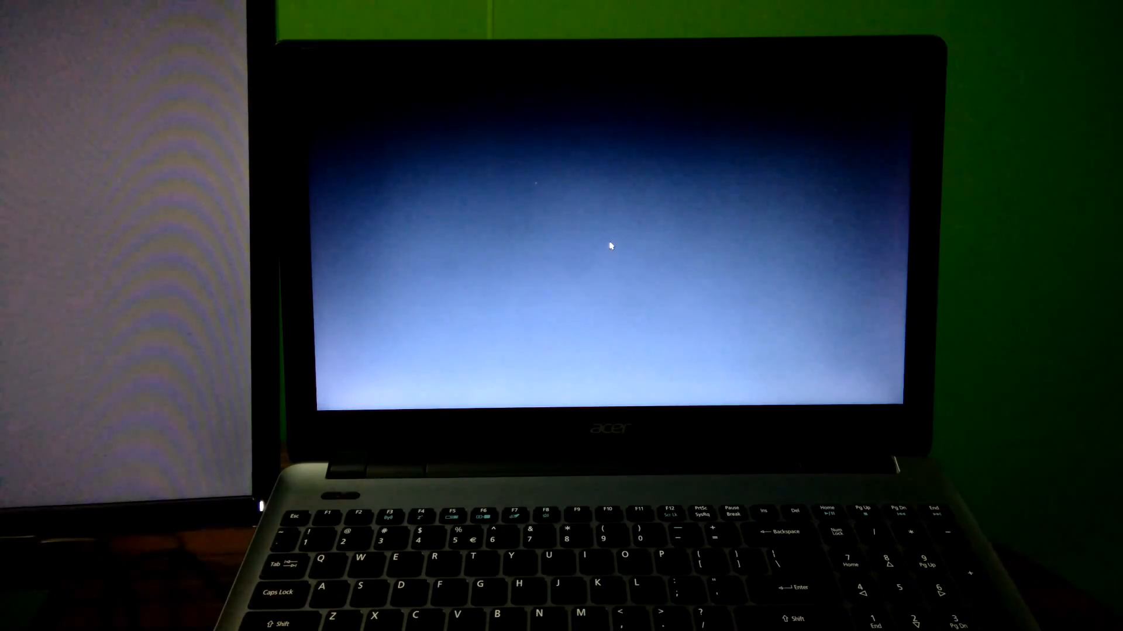